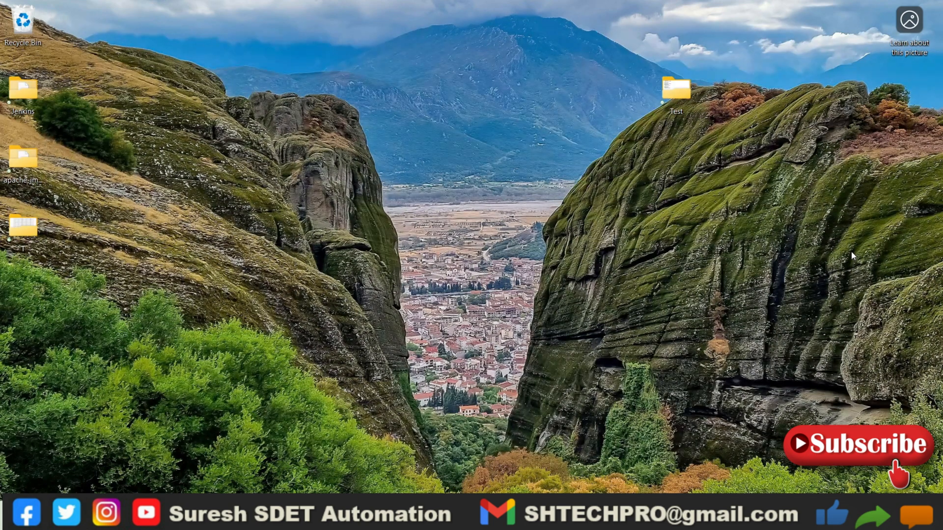
pyautogui.moveTo(776, 257)
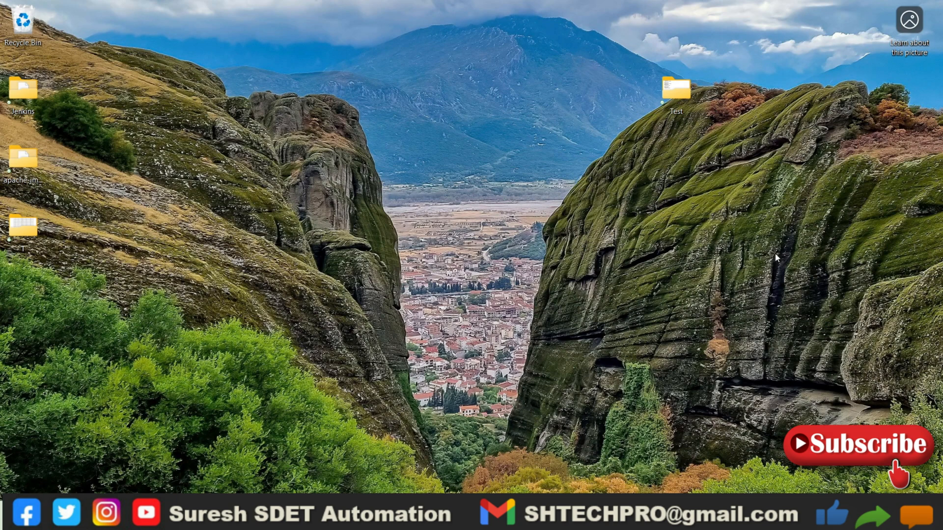
pyautogui.moveTo(756, 258)
pyautogui.write('cmd')
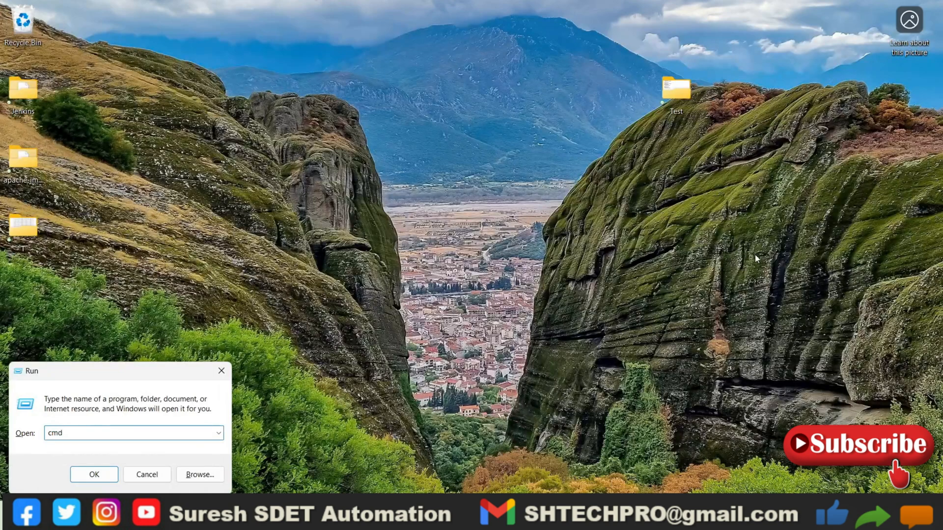
# Step: Launch cmd from Run and check the installed Java version, reporting Java 19.0.2
pyautogui.click(94, 474)
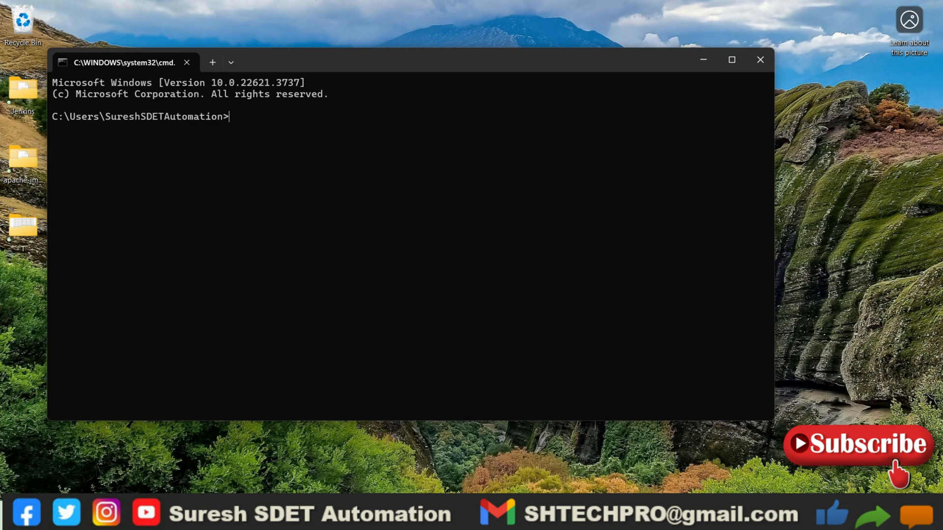
pyautogui.write('java -')
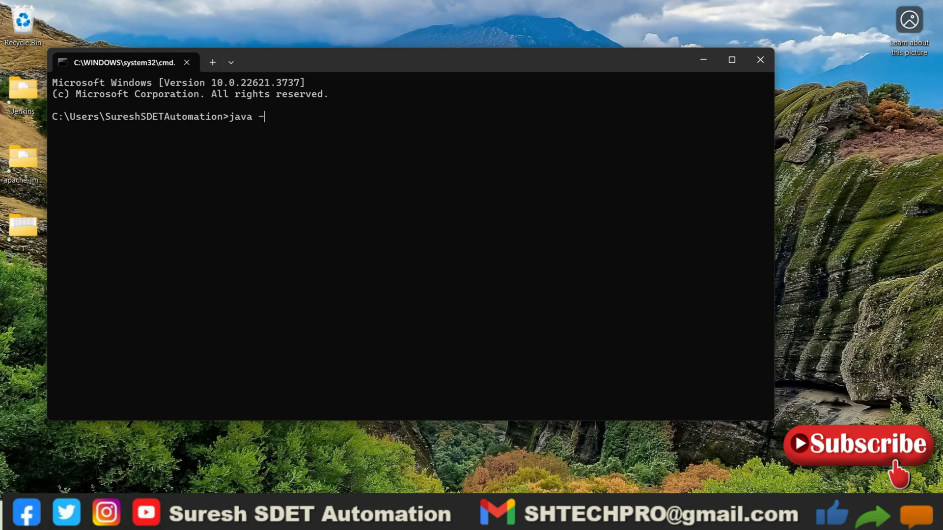
pyautogui.press('Return')
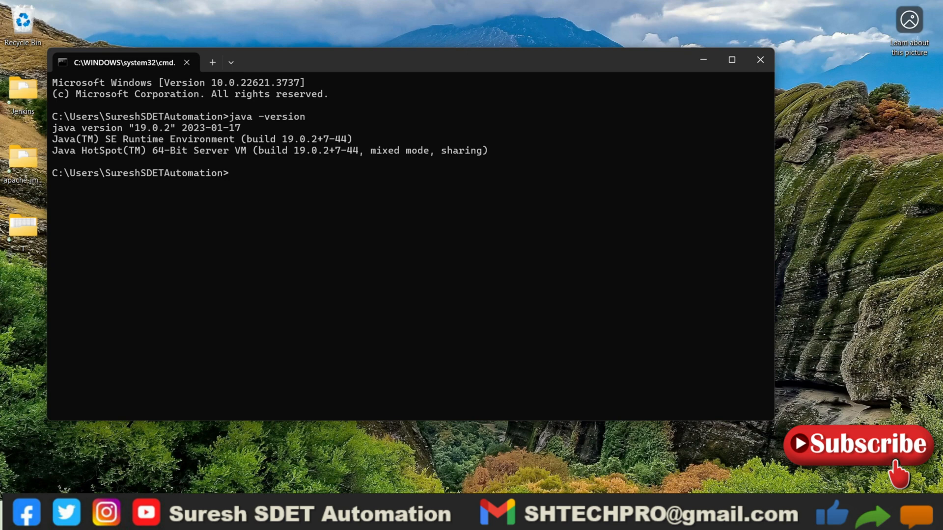
# Step: Run javac to confirm the Java compiler is available and prints its usage options
pyautogui.write('ja')
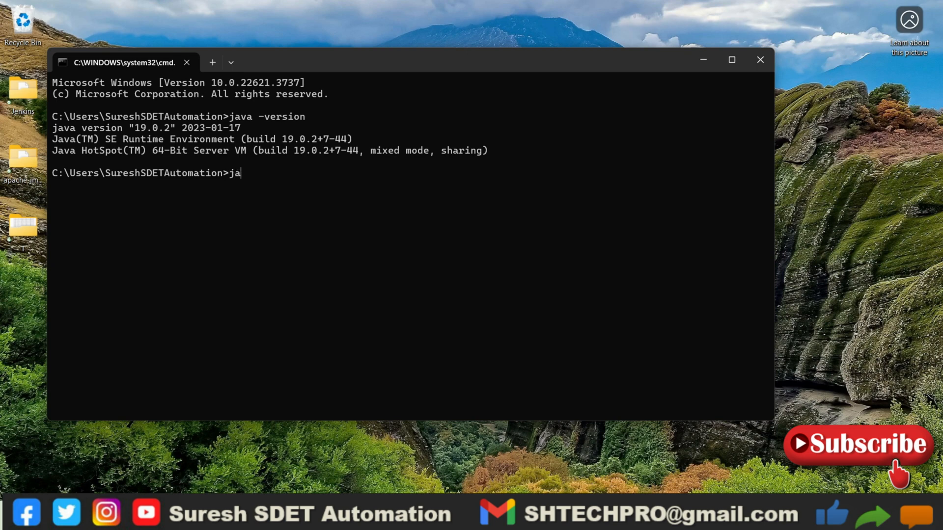
pyautogui.write('vac')
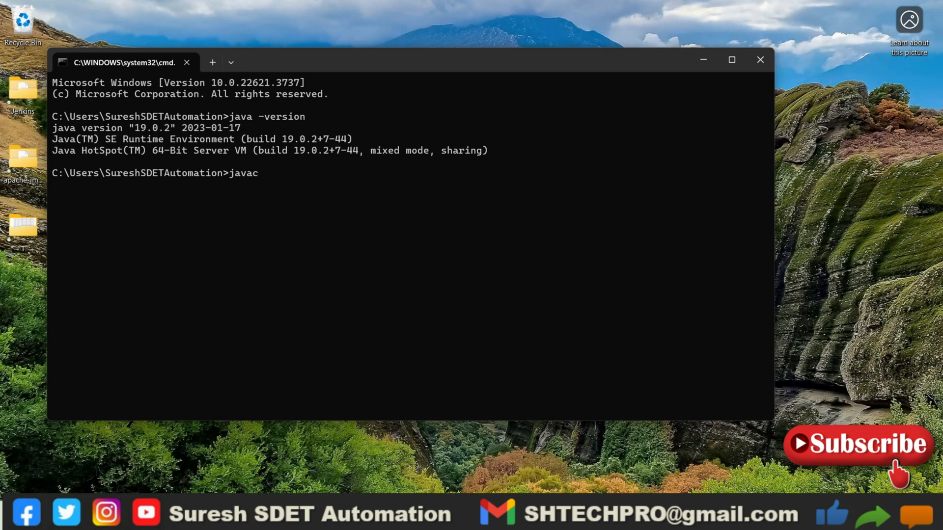
pyautogui.press('Return')
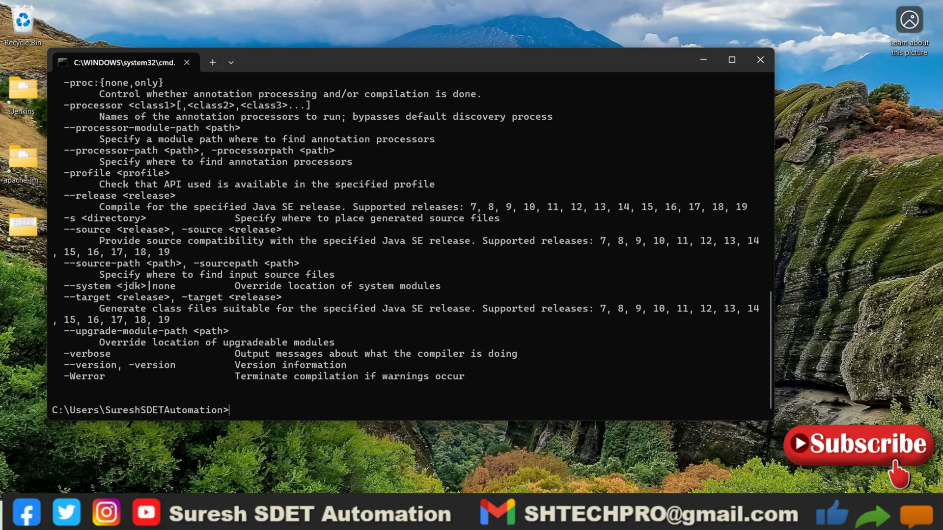
pyautogui.moveTo(599, 371)
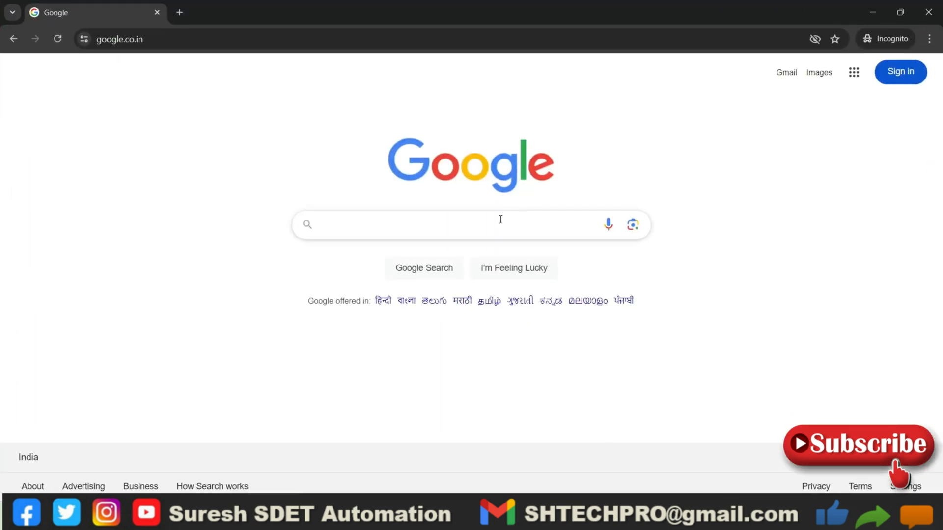
# Step: Search Google for 'jmeter download' via the search suggestion
pyautogui.write('jm')
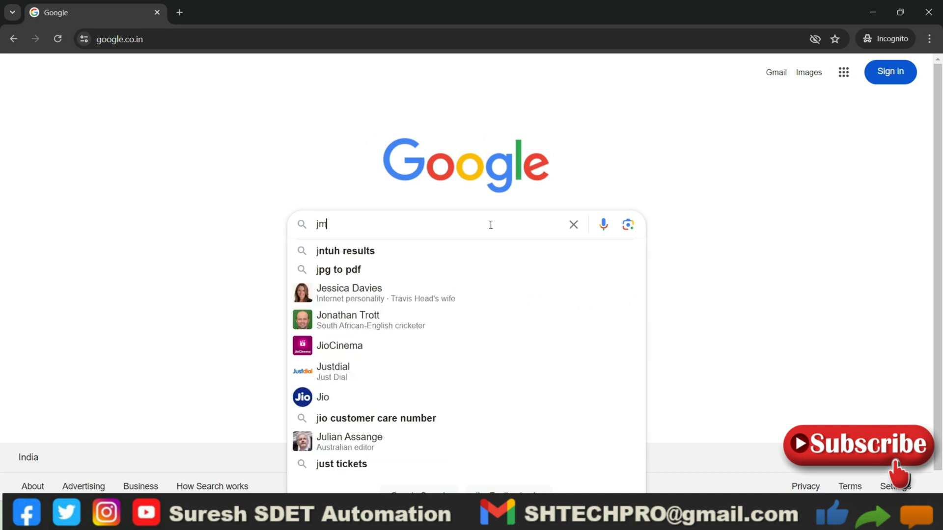
pyautogui.write('eter')
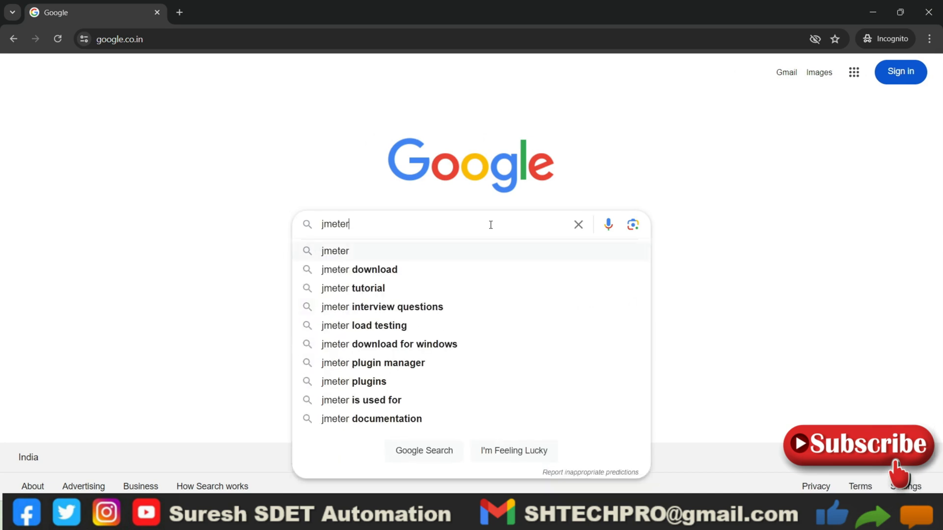
pyautogui.click(358, 269)
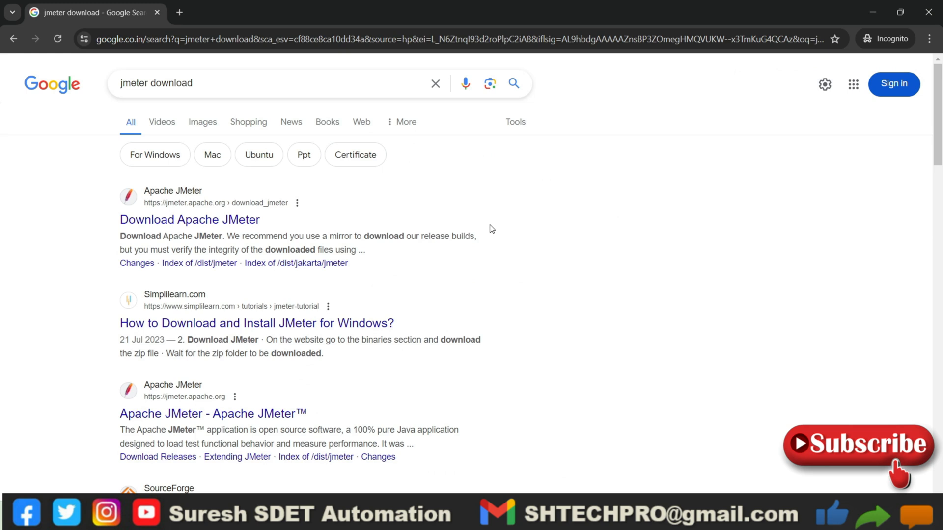
pyautogui.moveTo(252, 179)
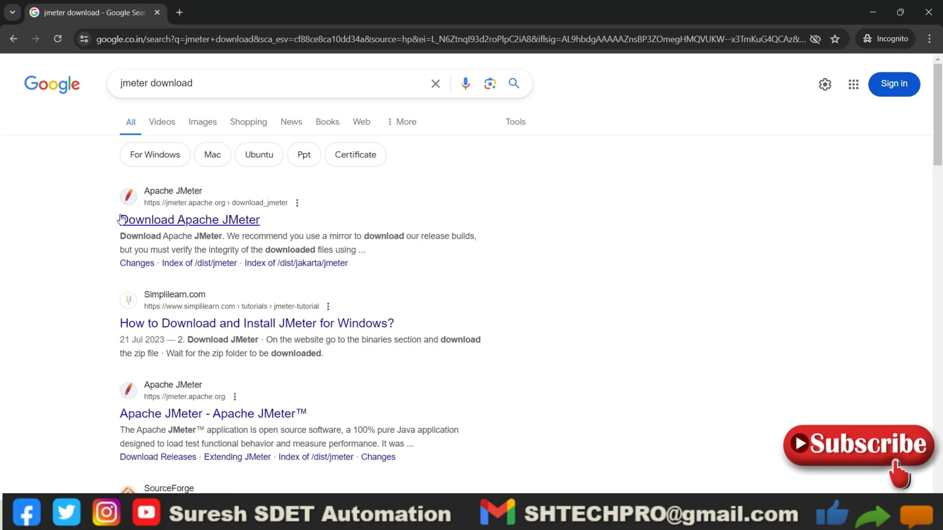
# Step: From the official Download Apache JMeter page, download the apache-jmeter-5.6.3.zip binary package
pyautogui.click(188, 219)
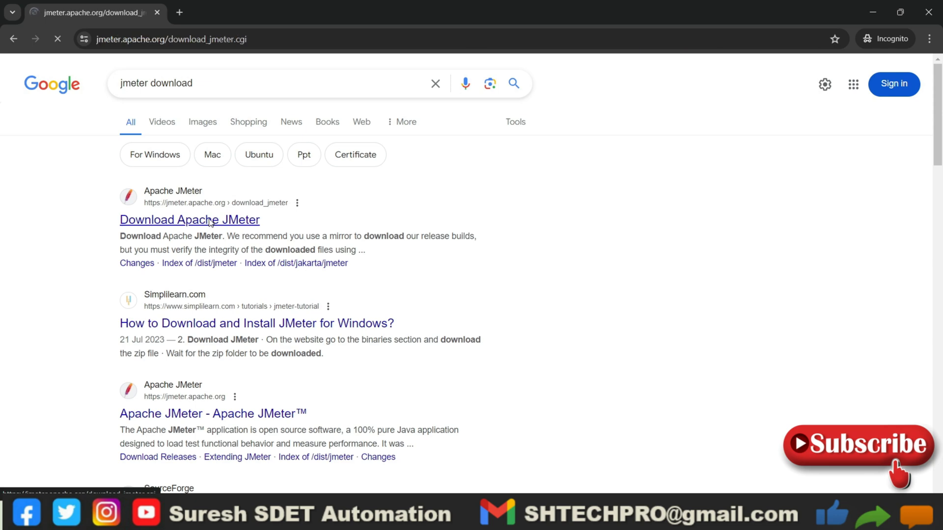
pyautogui.click(189, 220)
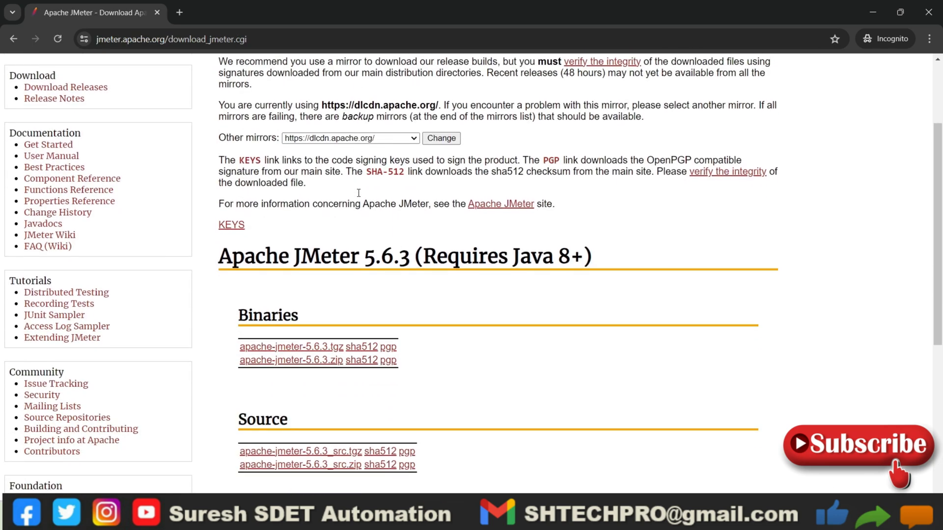
pyautogui.scroll(3)
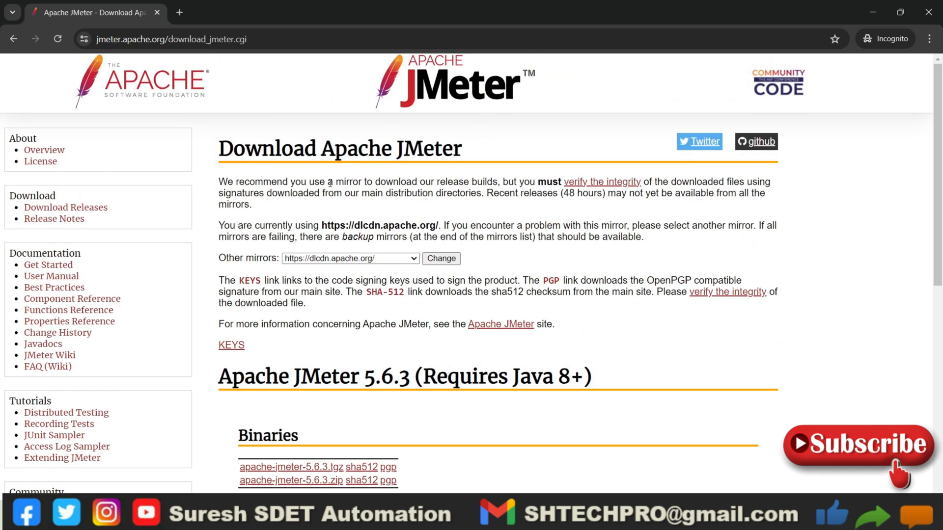
pyautogui.scroll(-3)
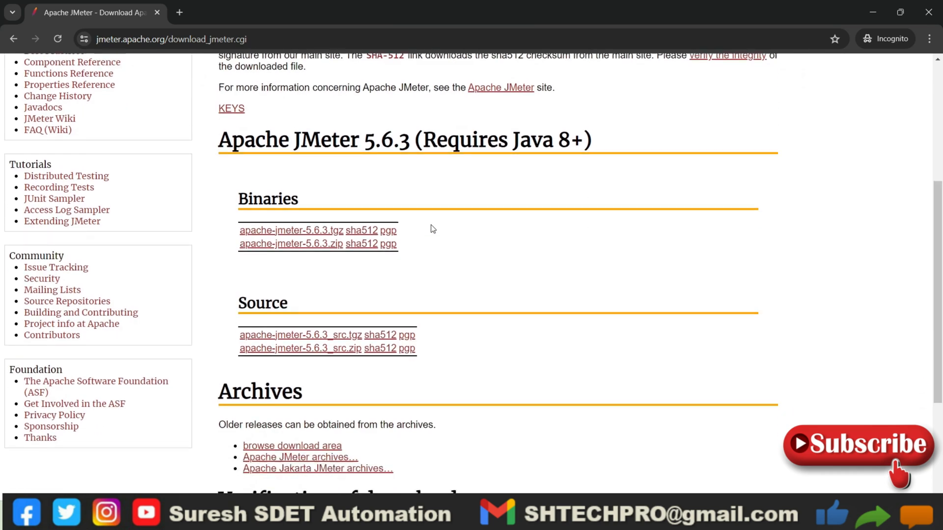
pyautogui.scroll(-3)
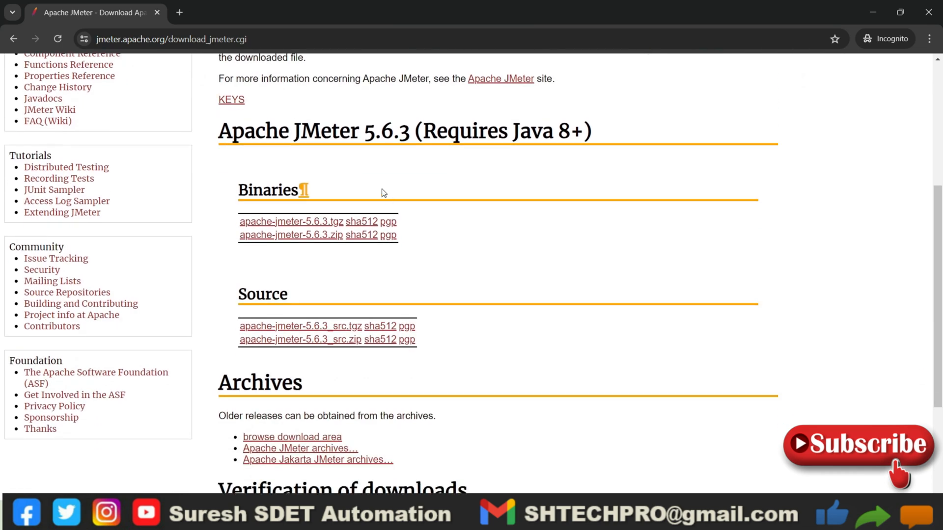
pyautogui.moveTo(351, 295)
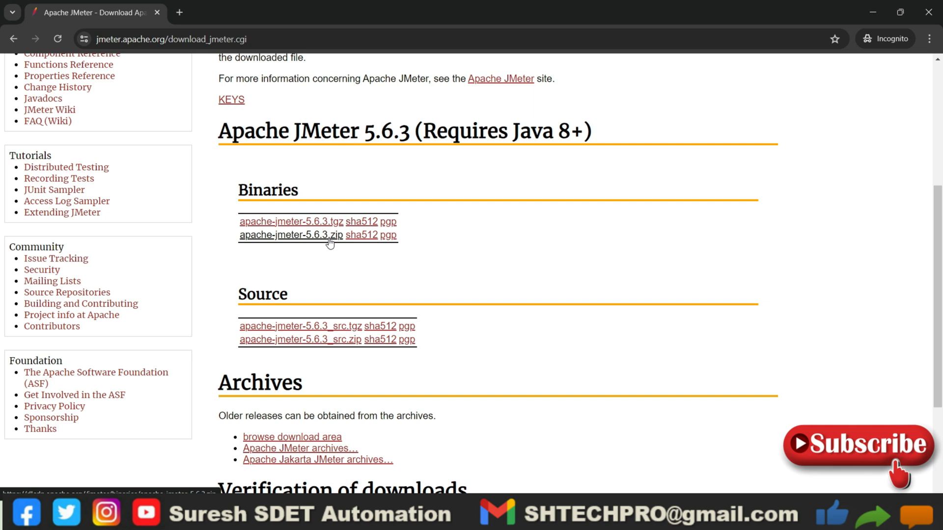
pyautogui.click(291, 235)
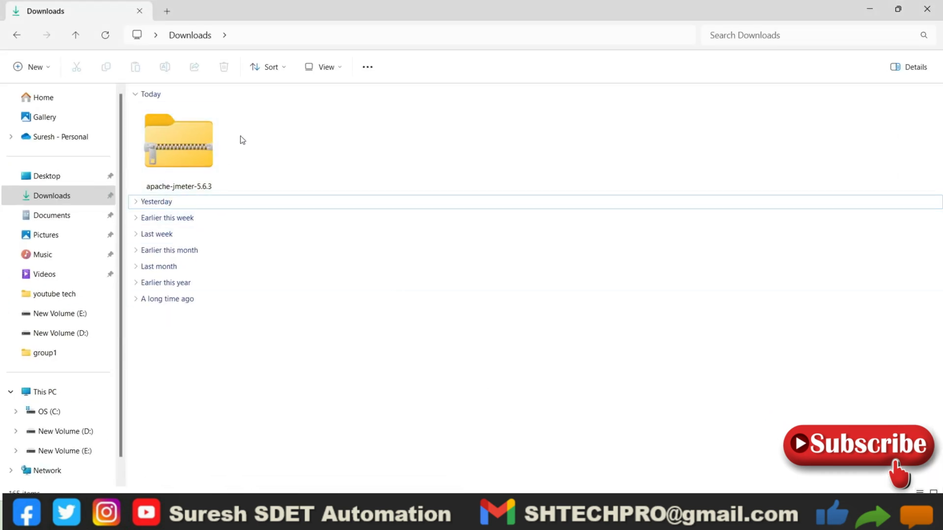
# Step: Start Extract All on the downloaded zip and browse for a destination folder other than Downloads
pyautogui.rightClick(179, 142)
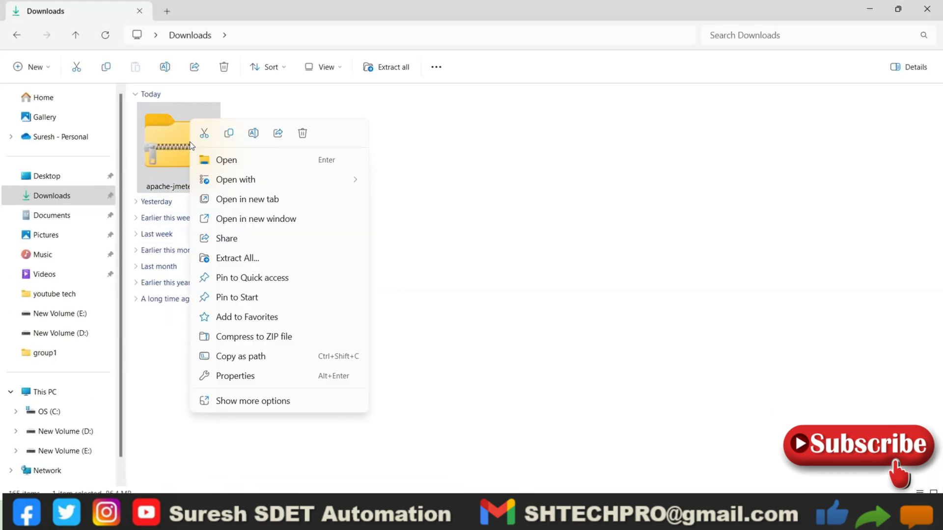
pyautogui.moveTo(253, 261)
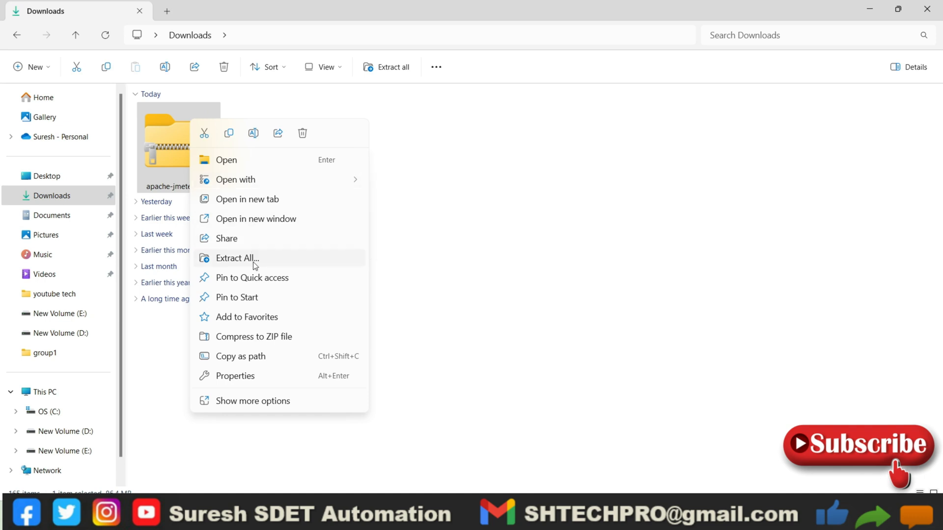
pyautogui.click(237, 258)
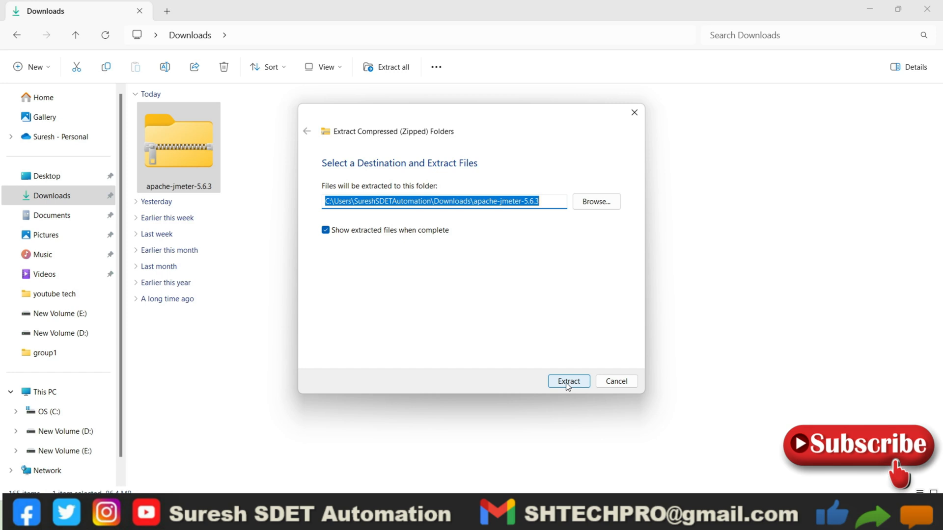
pyautogui.click(568, 381)
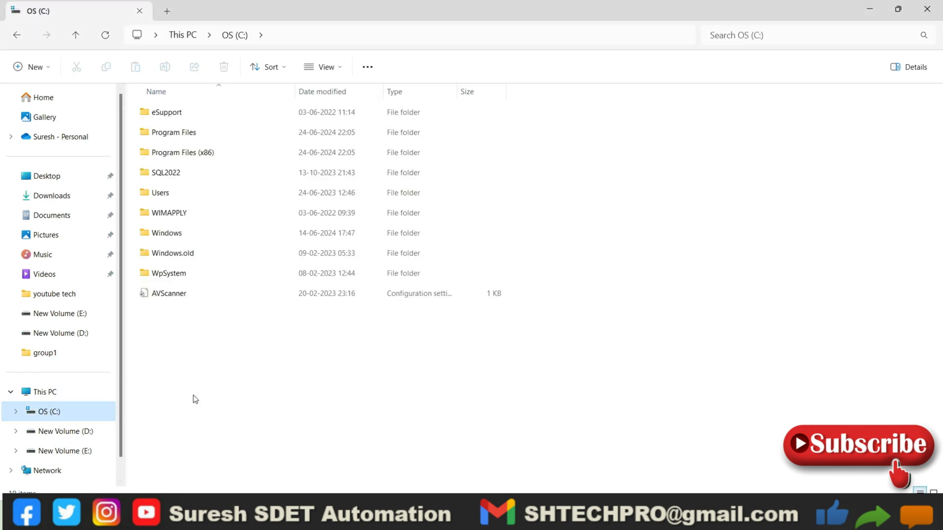
pyautogui.moveTo(516, 398)
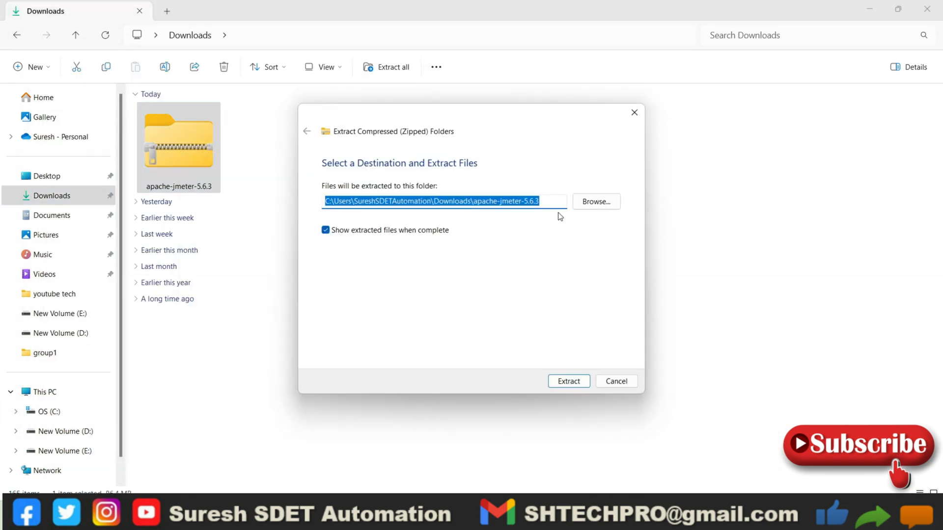
pyautogui.click(568, 381)
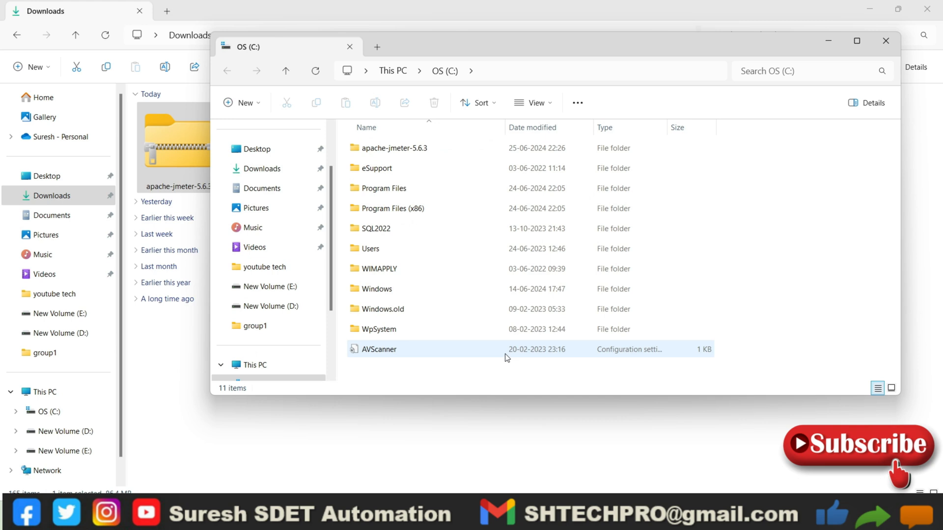
# Step: Enter the extracted apache-jmeter-5.6.3 folder on C: and maximize its bin folder window
pyautogui.click(394, 148)
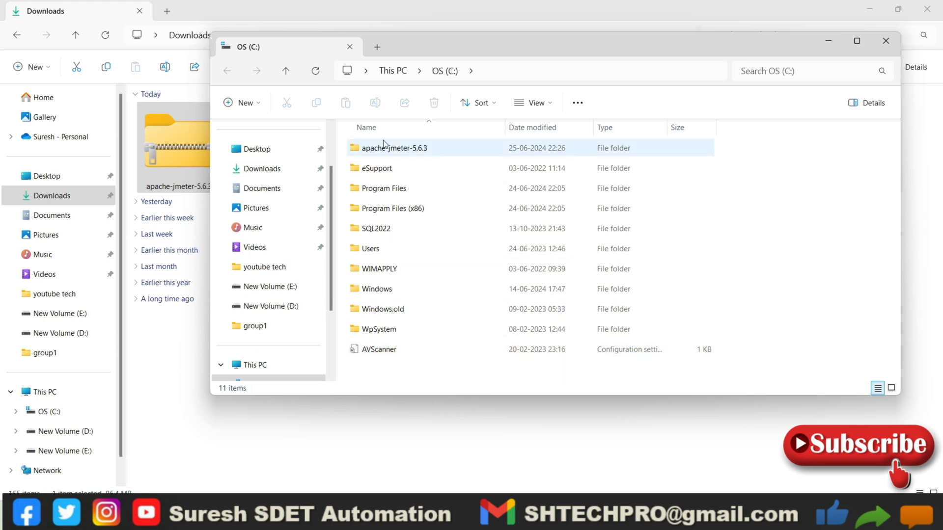
pyautogui.moveTo(439, 148)
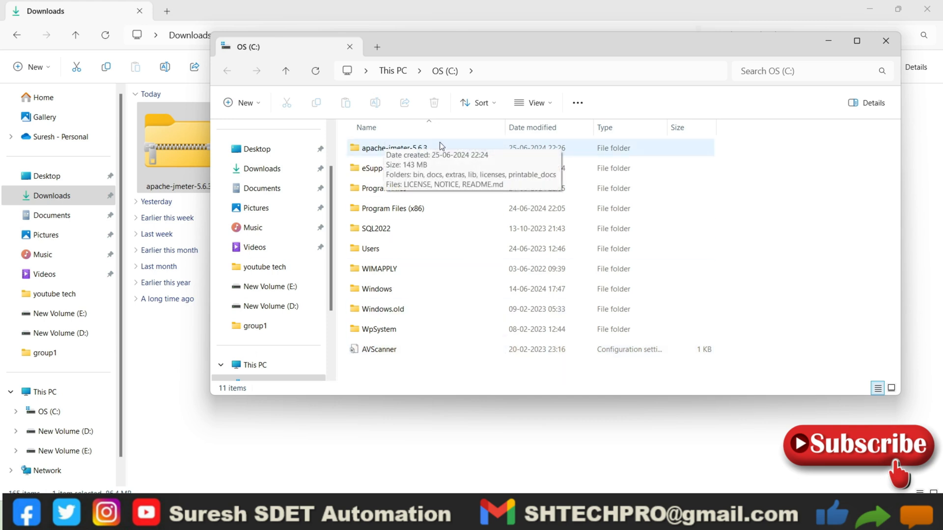
pyautogui.doubleClick(395, 148)
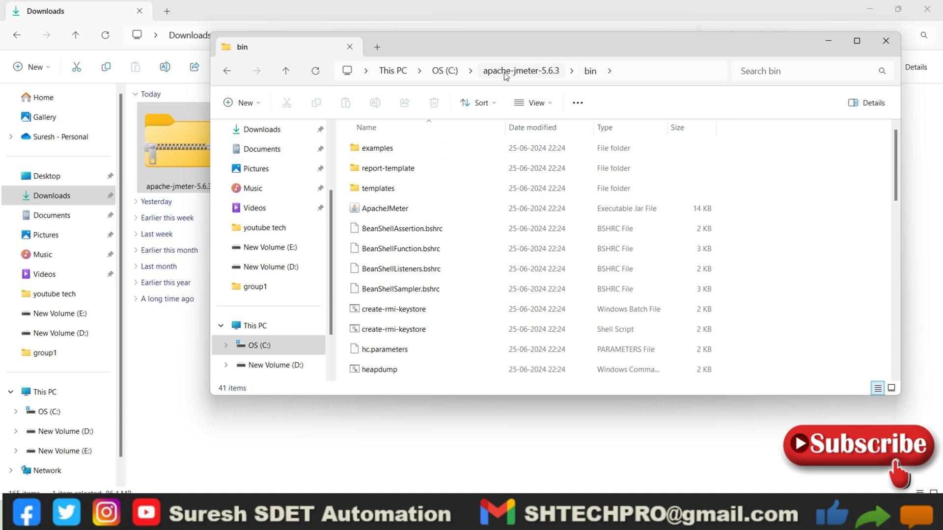
pyautogui.moveTo(857, 41)
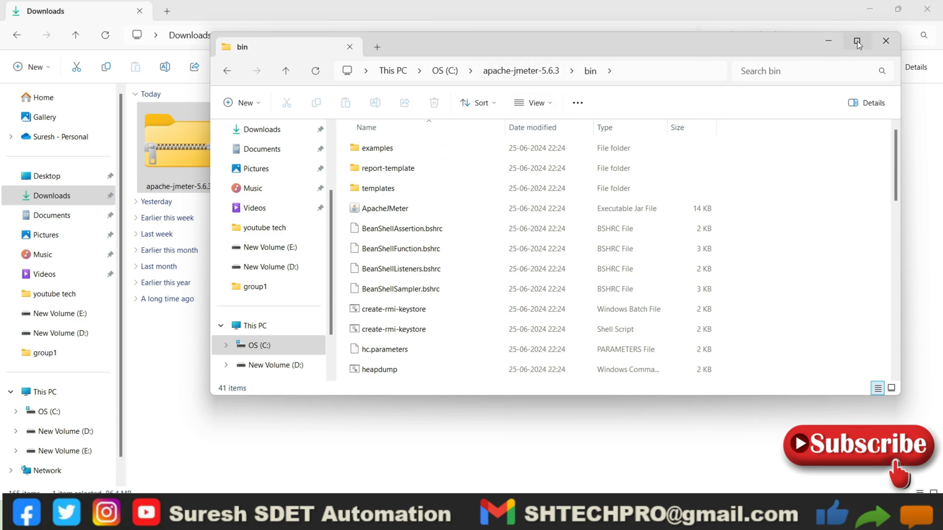
pyautogui.click(857, 42)
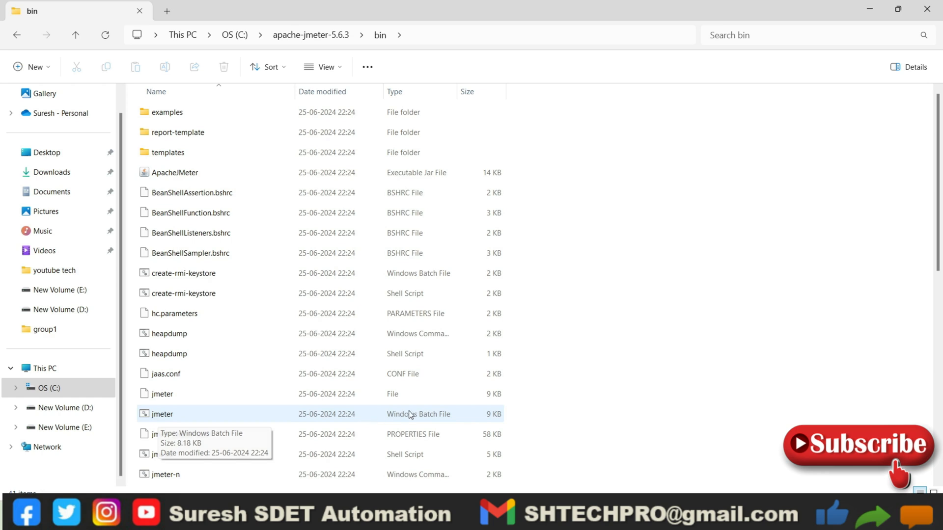
pyautogui.moveTo(271, 423)
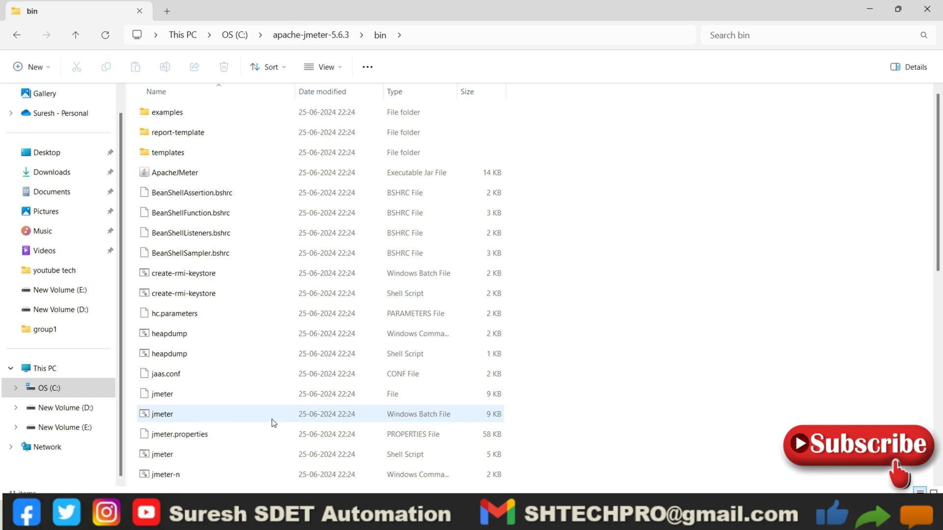
pyautogui.moveTo(175, 414)
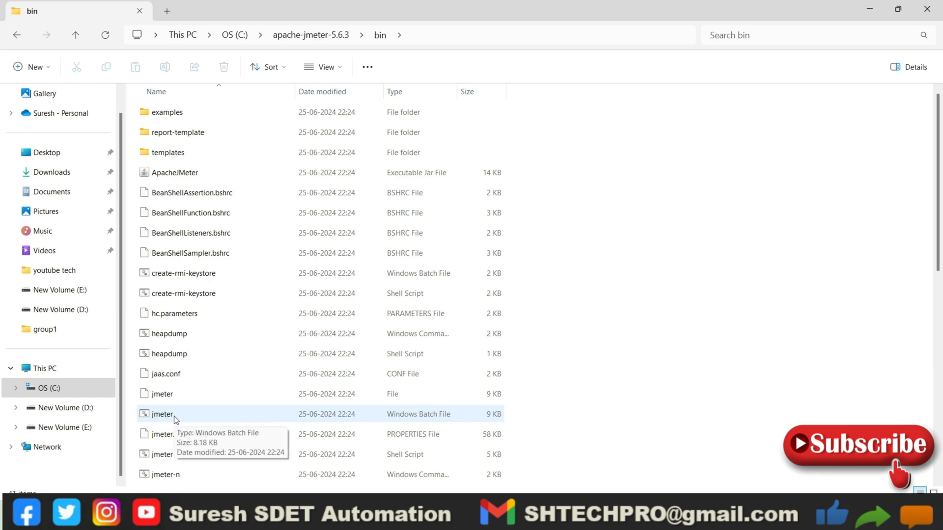
# Step: Launch the JMeter GUI from jmeter.bat and maximize its window showing an empty Test Plan
pyautogui.doubleClick(162, 414)
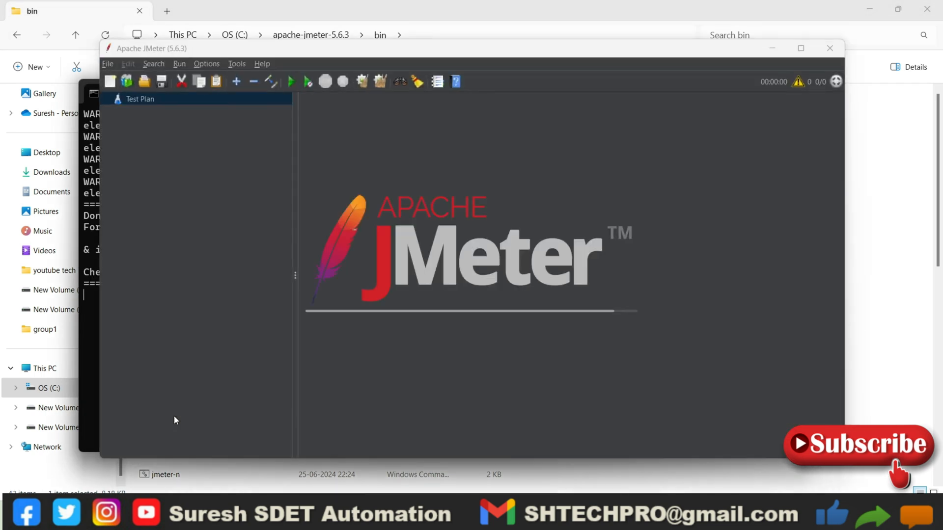
pyautogui.click(141, 98)
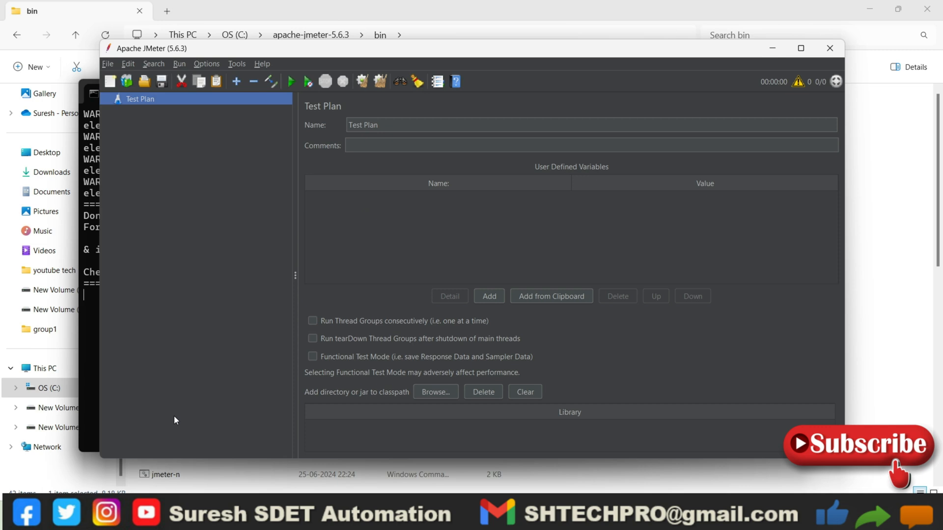
pyautogui.moveTo(788, 68)
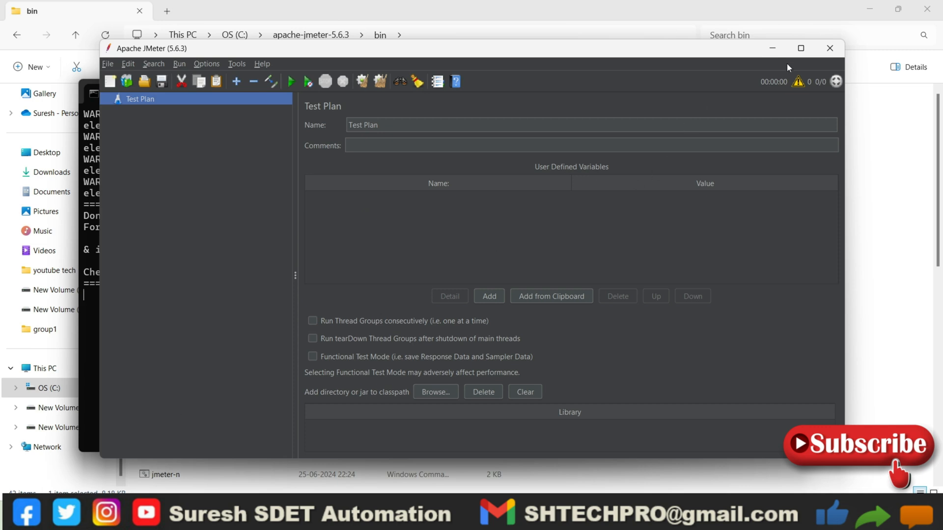
pyautogui.click(801, 49)
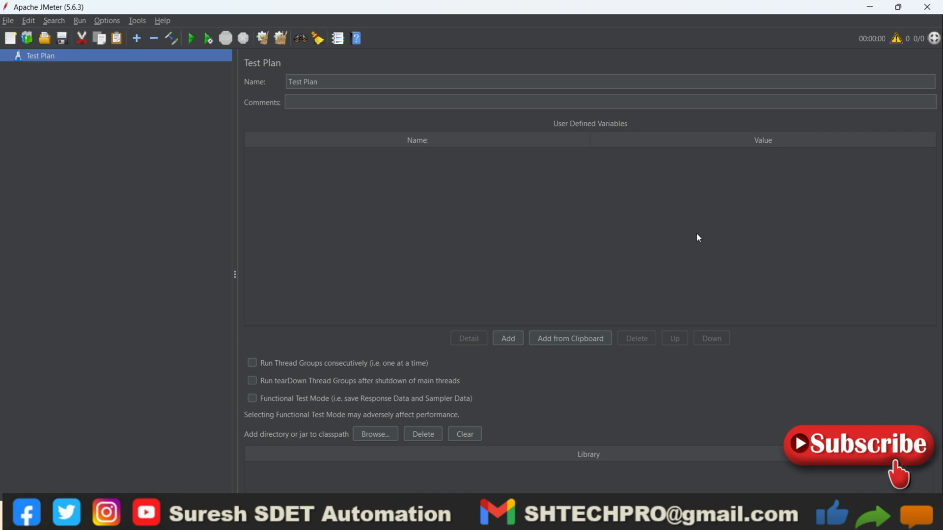
pyautogui.moveTo(336, 251)
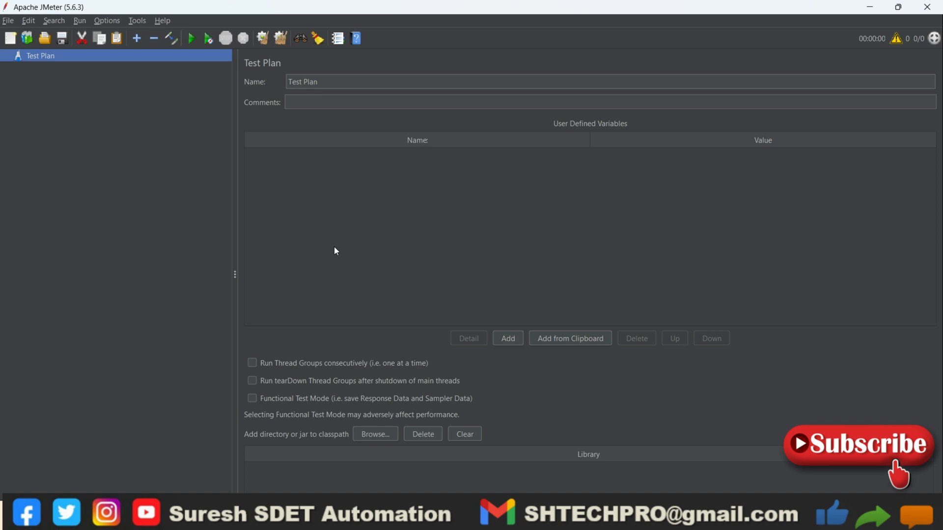
pyautogui.moveTo(355, 251)
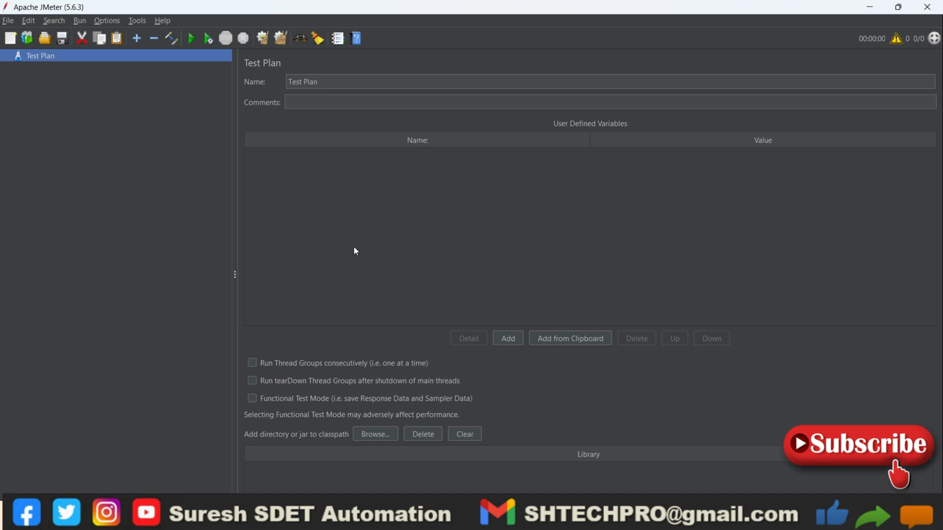
pyautogui.moveTo(867, 5)
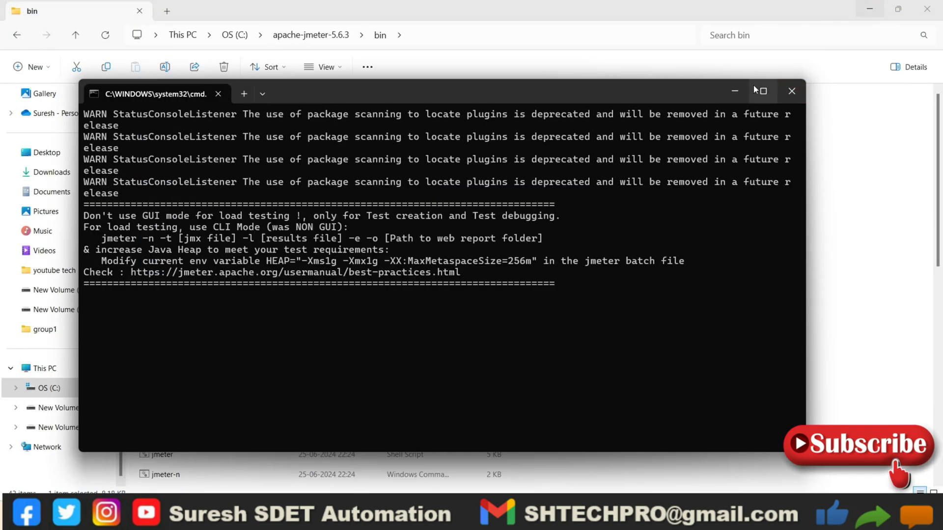
# Step: Minimize the JMeter console and bring up the full context menu for jmeter.bat
pyautogui.click(792, 90)
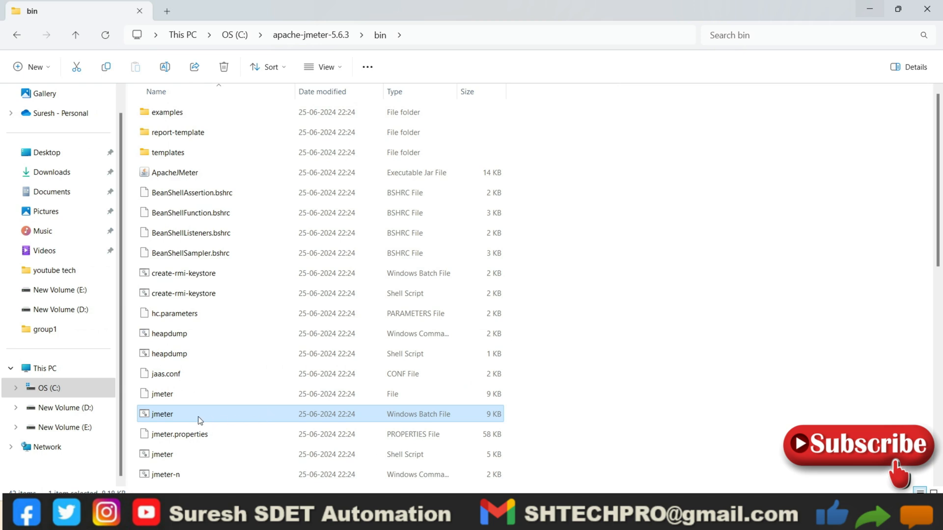
pyautogui.moveTo(272, 419)
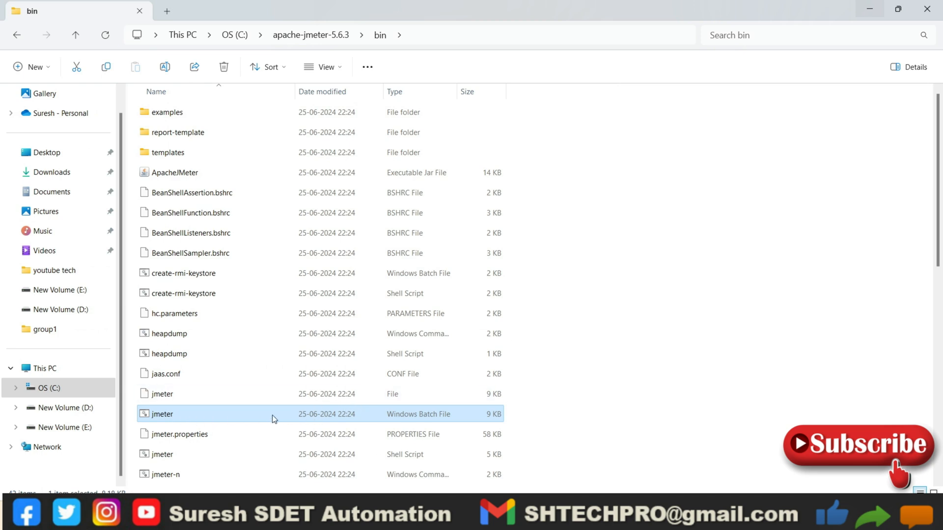
pyautogui.rightClick(161, 414)
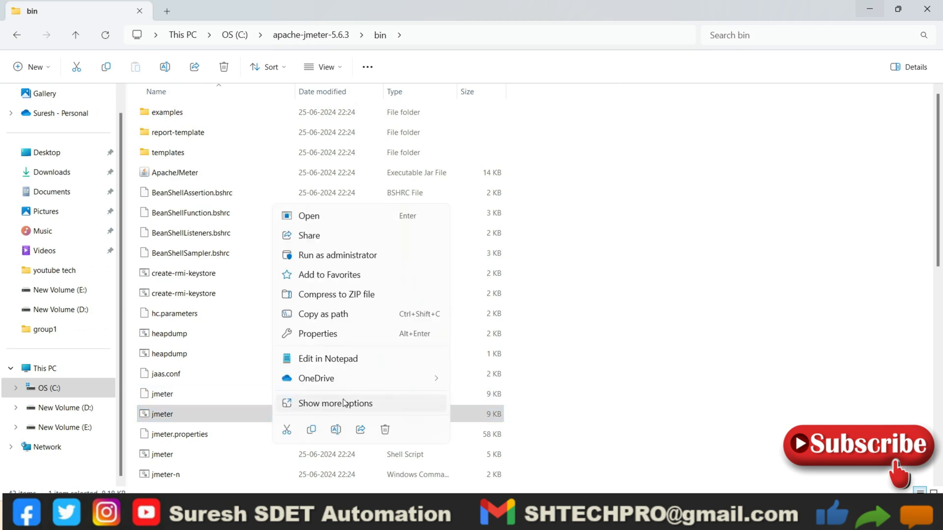
pyautogui.moveTo(336, 410)
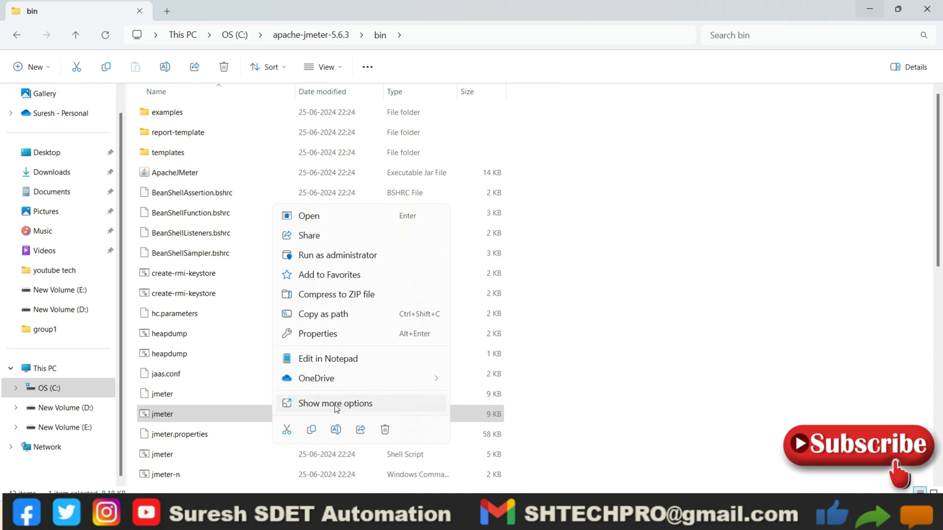
pyautogui.click(336, 404)
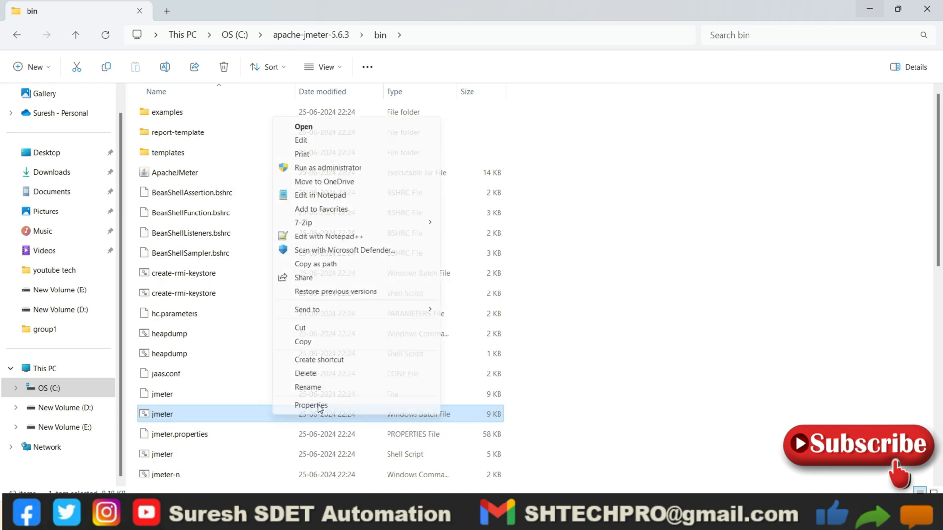
pyautogui.moveTo(318, 360)
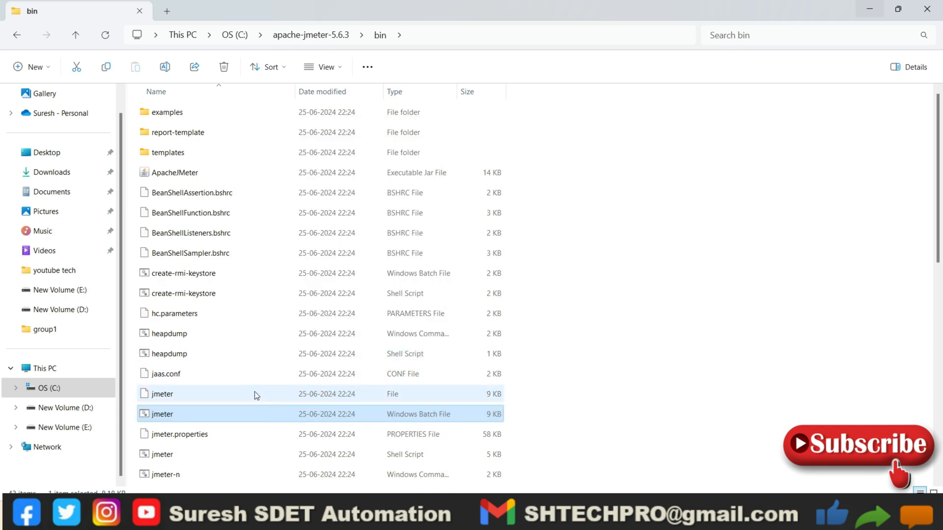
# Step: Select the new 'jmeter - Shortcut' in bin and minimize File Explorer to reveal it on the desktop
pyautogui.scroll(-3)
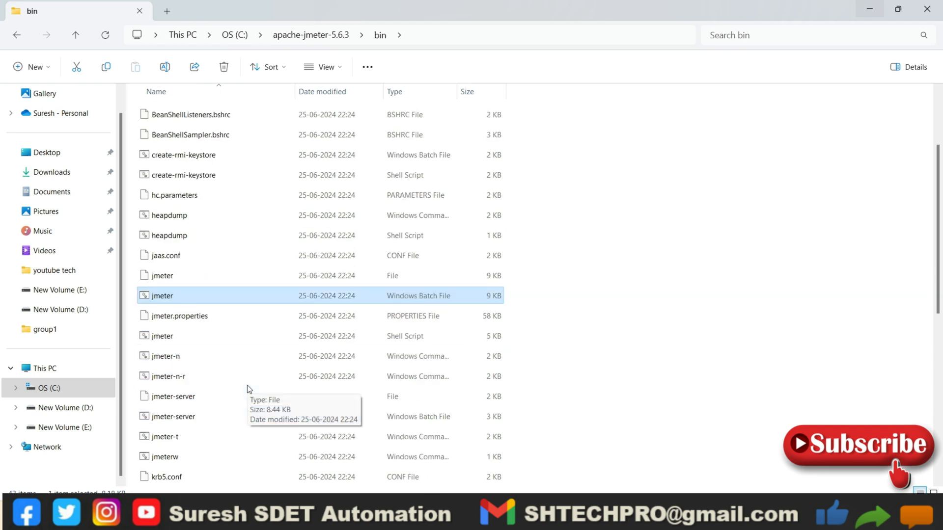
pyautogui.scroll(-3)
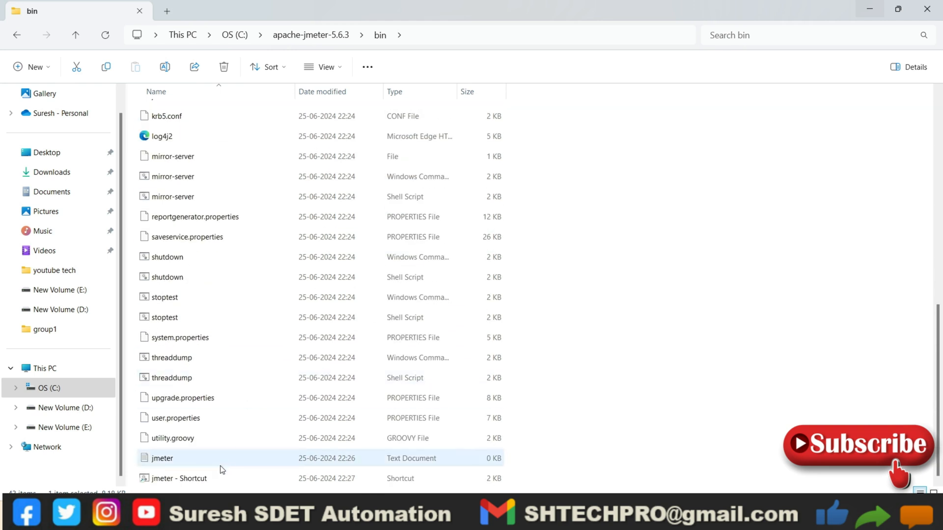
pyautogui.click(177, 478)
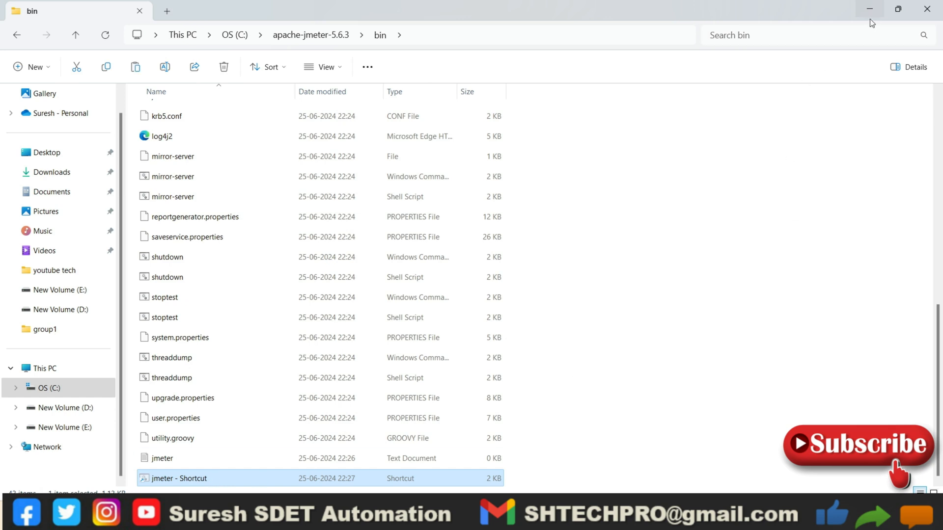
pyautogui.click(867, 8)
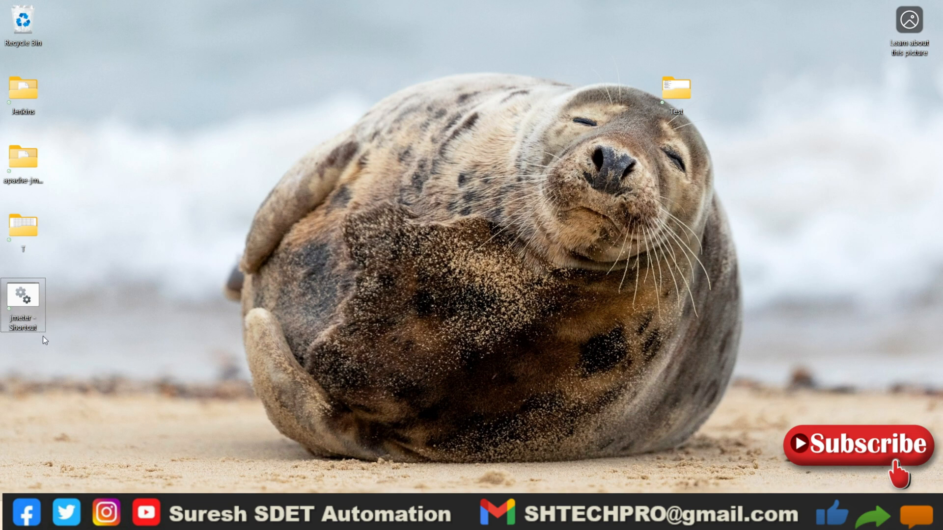
# Step: Launch JMeter from the desktop shortcut and maximize it with an empty Test Plan
pyautogui.doubleClick(23, 294)
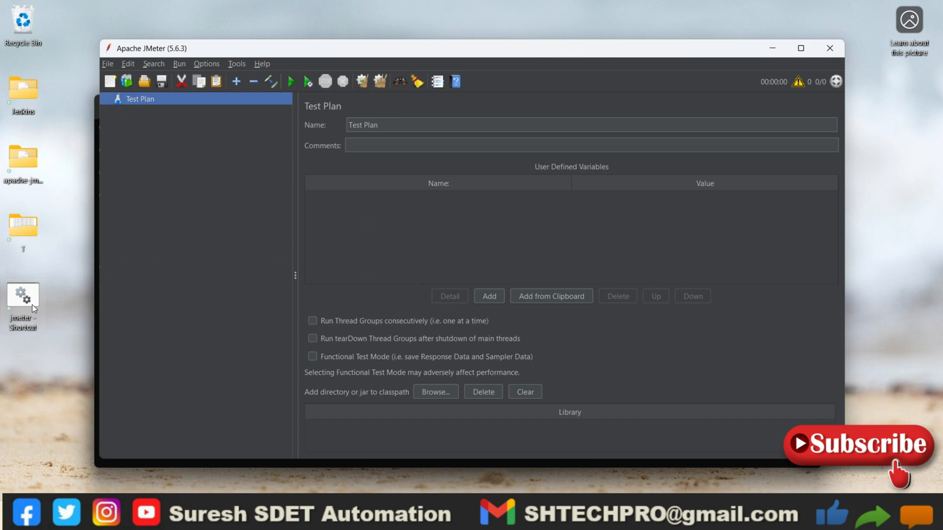
pyautogui.moveTo(655, 410)
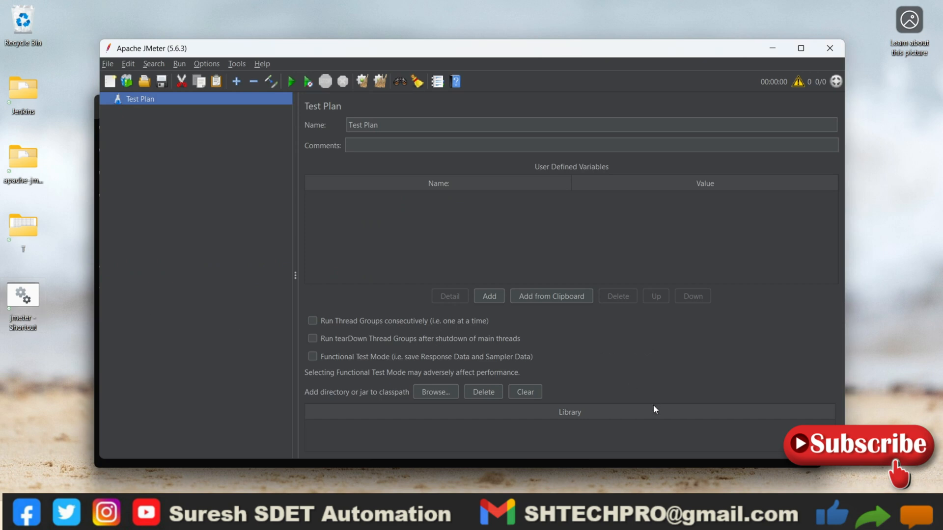
pyautogui.moveTo(634, 445)
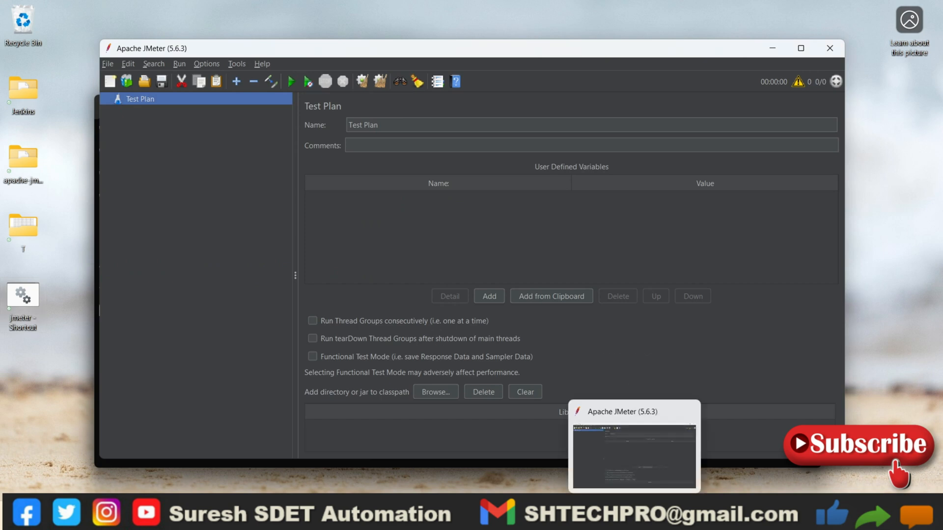
pyautogui.moveTo(80, 339)
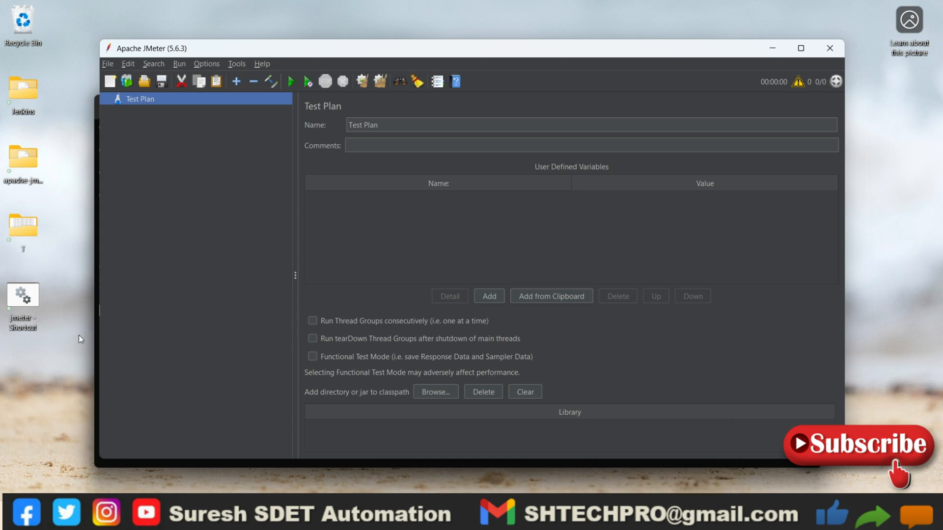
pyautogui.moveTo(801, 48)
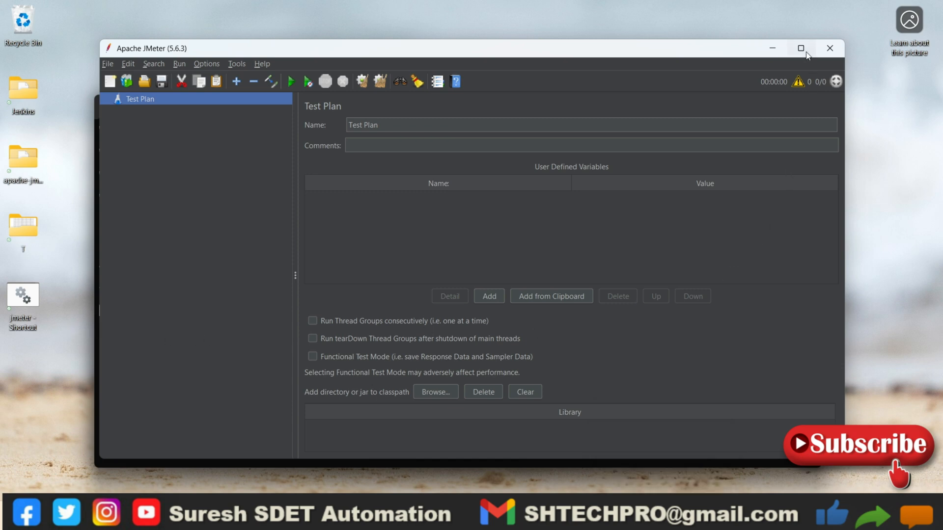
pyautogui.click(801, 48)
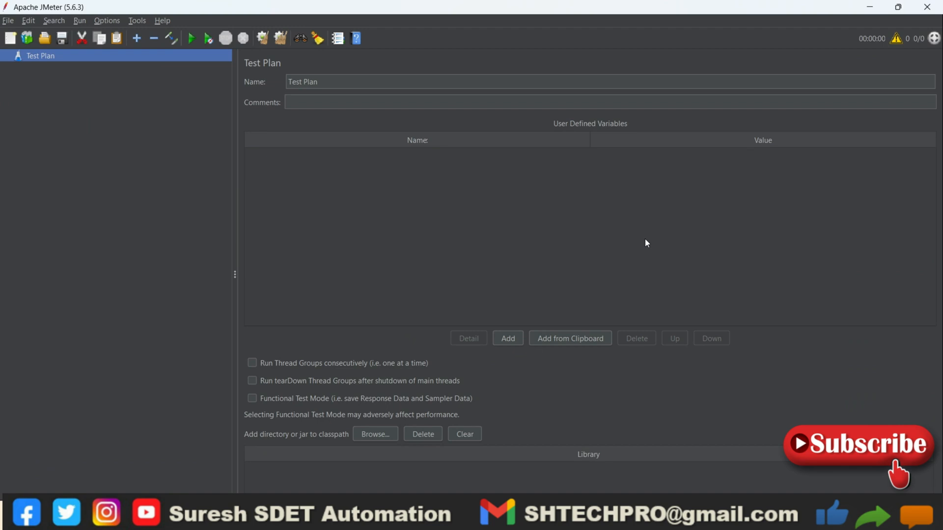